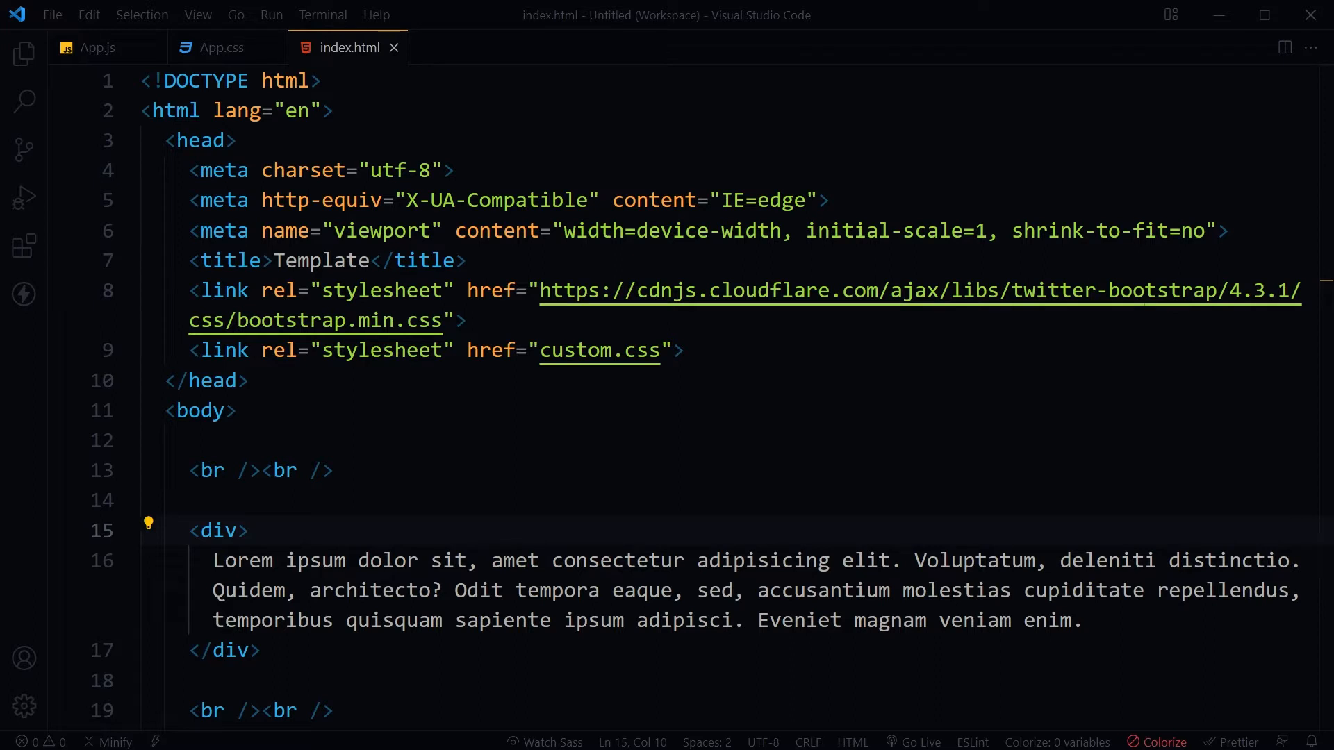
# Step: Show the details page of the IntelliSense for CSS class names in HTML extension
pyautogui.click(247, 531)
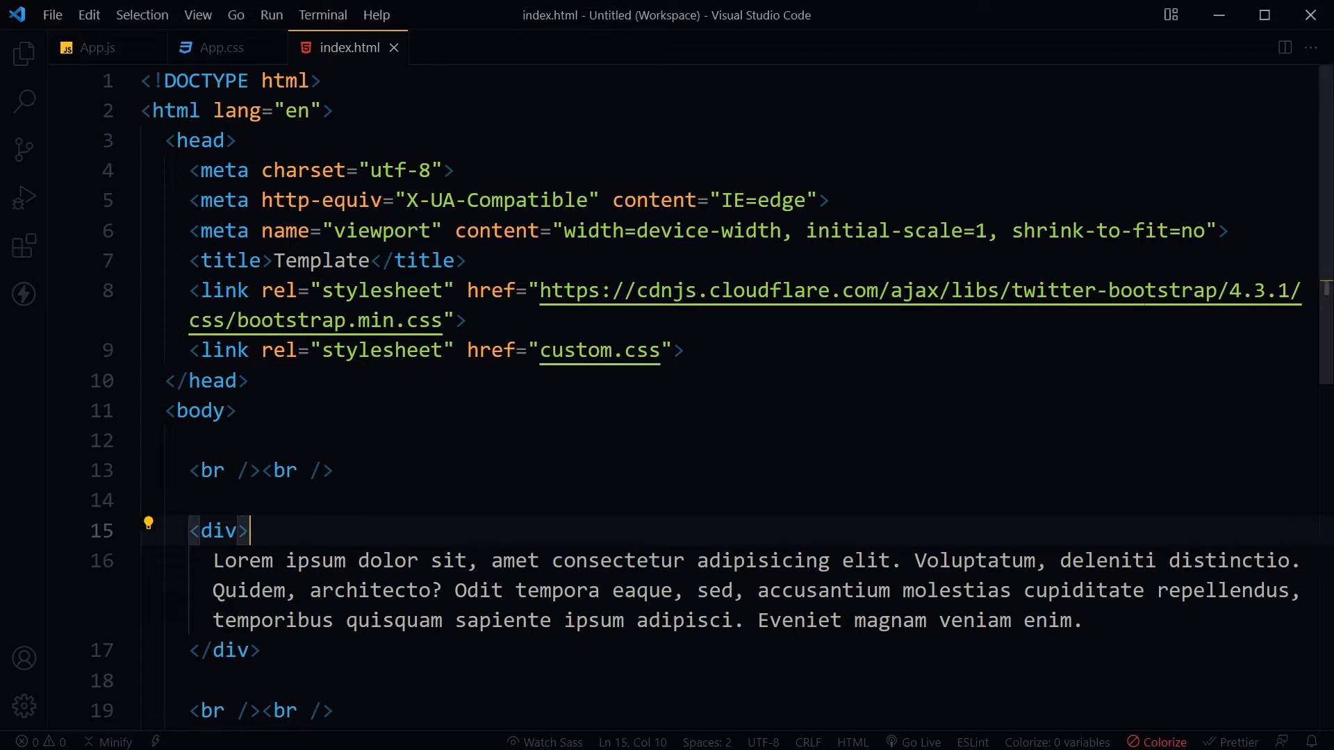
pyautogui.click(24, 246)
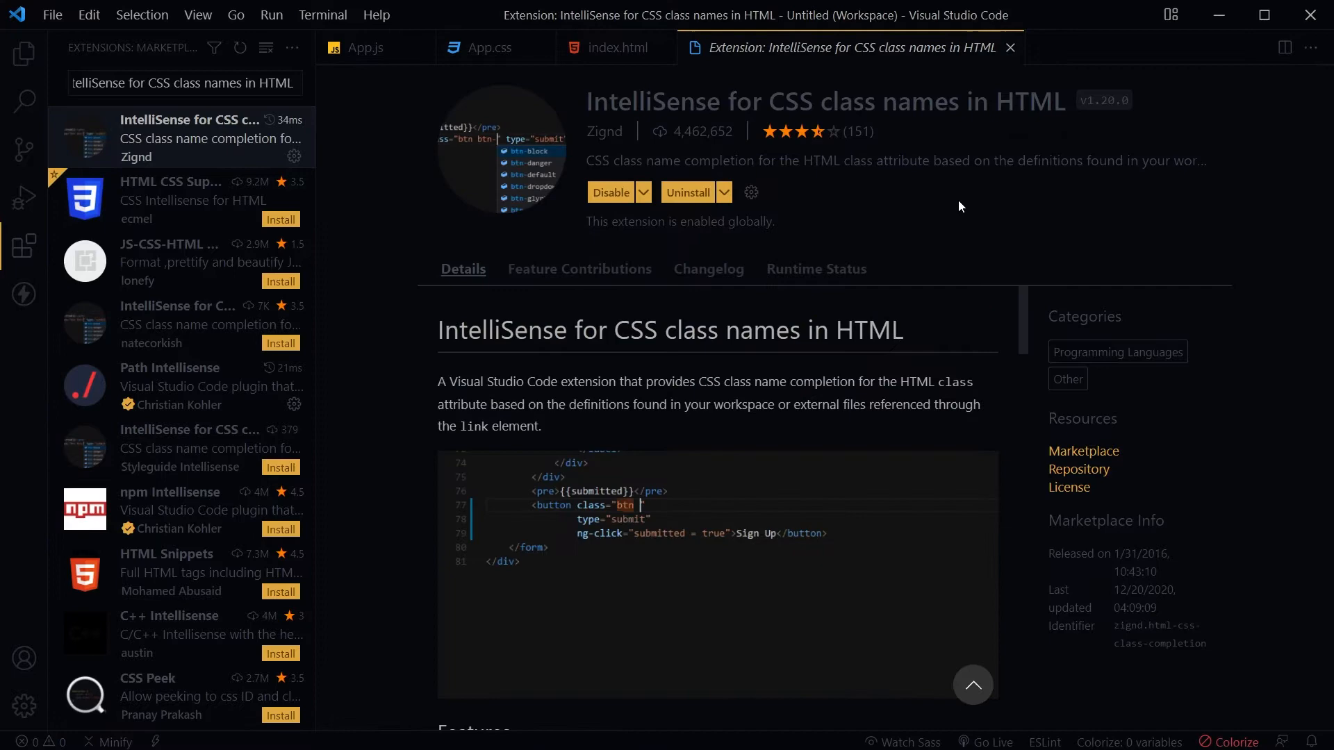
# Step: Return to the index.html editor tab, leaving the extension search results listed
pyautogui.write('btn-pri')
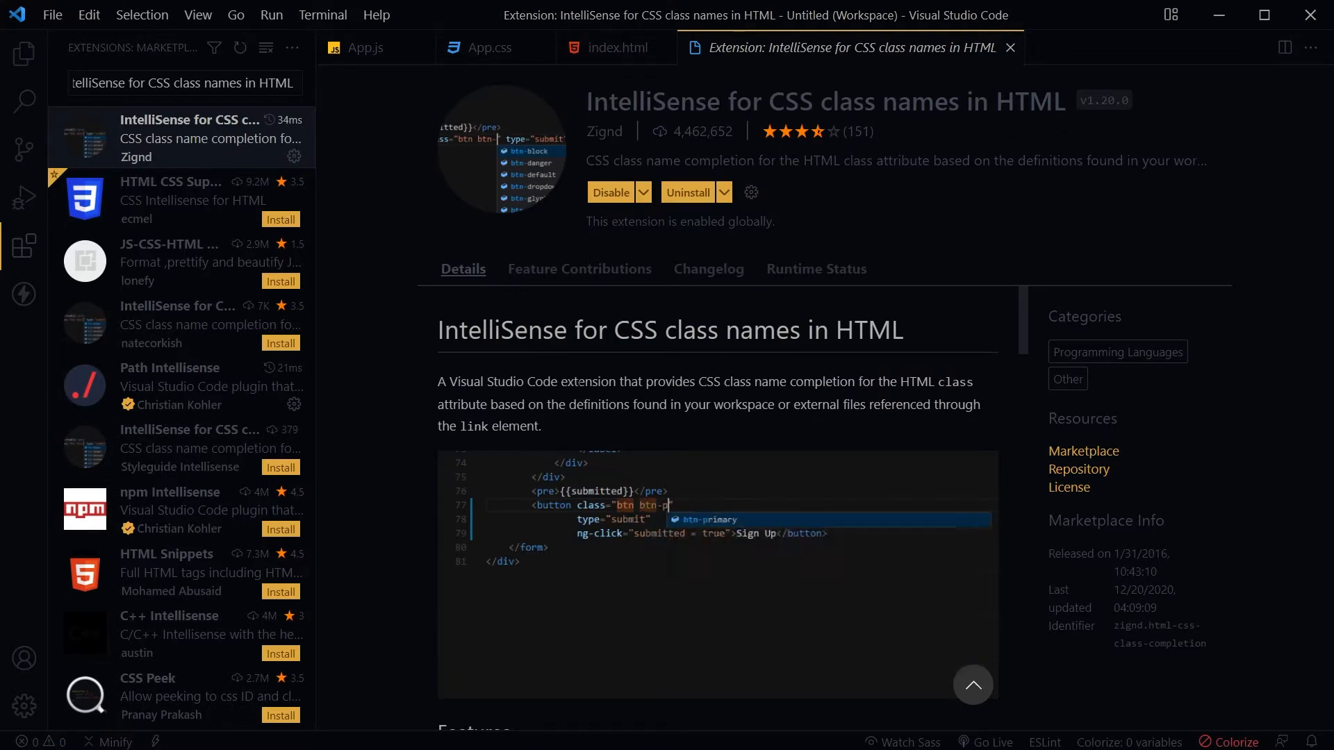
pyautogui.click(614, 47)
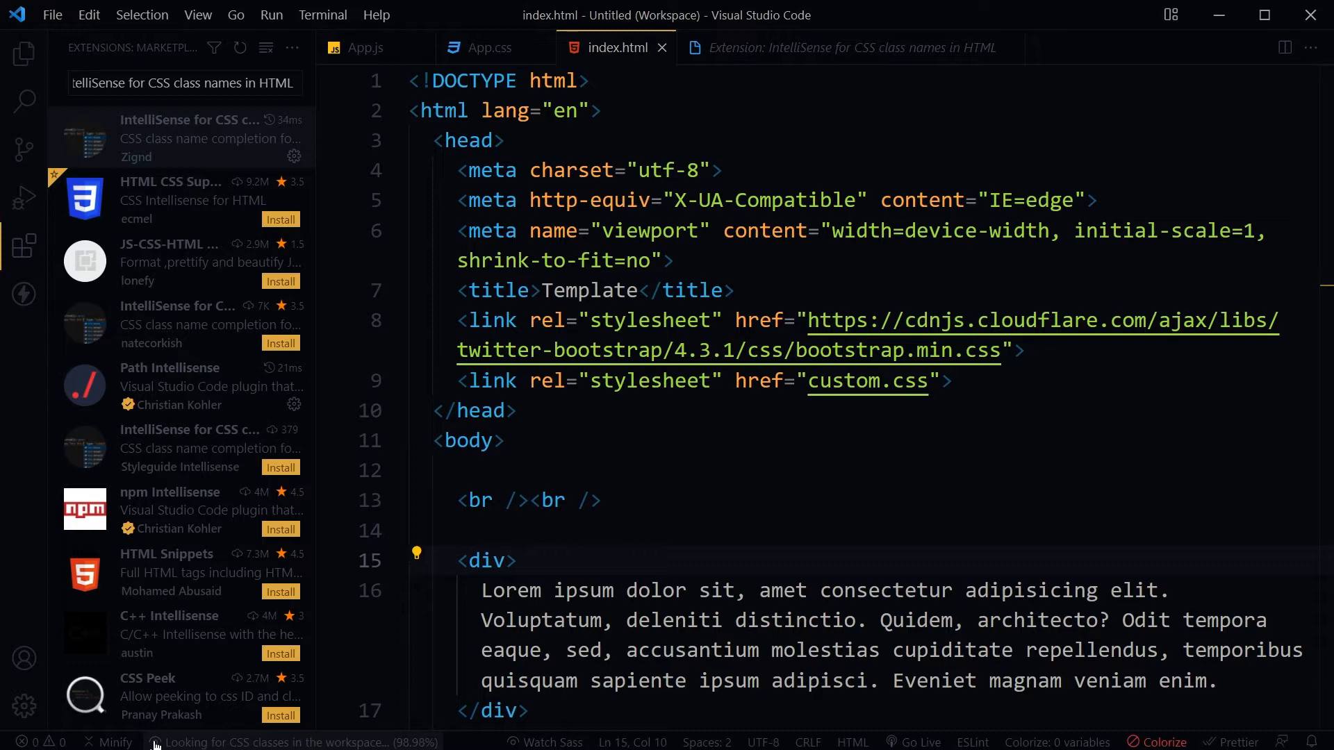
# Step: Collapse the Extensions sidebar so index.html fills the editor
pyautogui.click(23, 245)
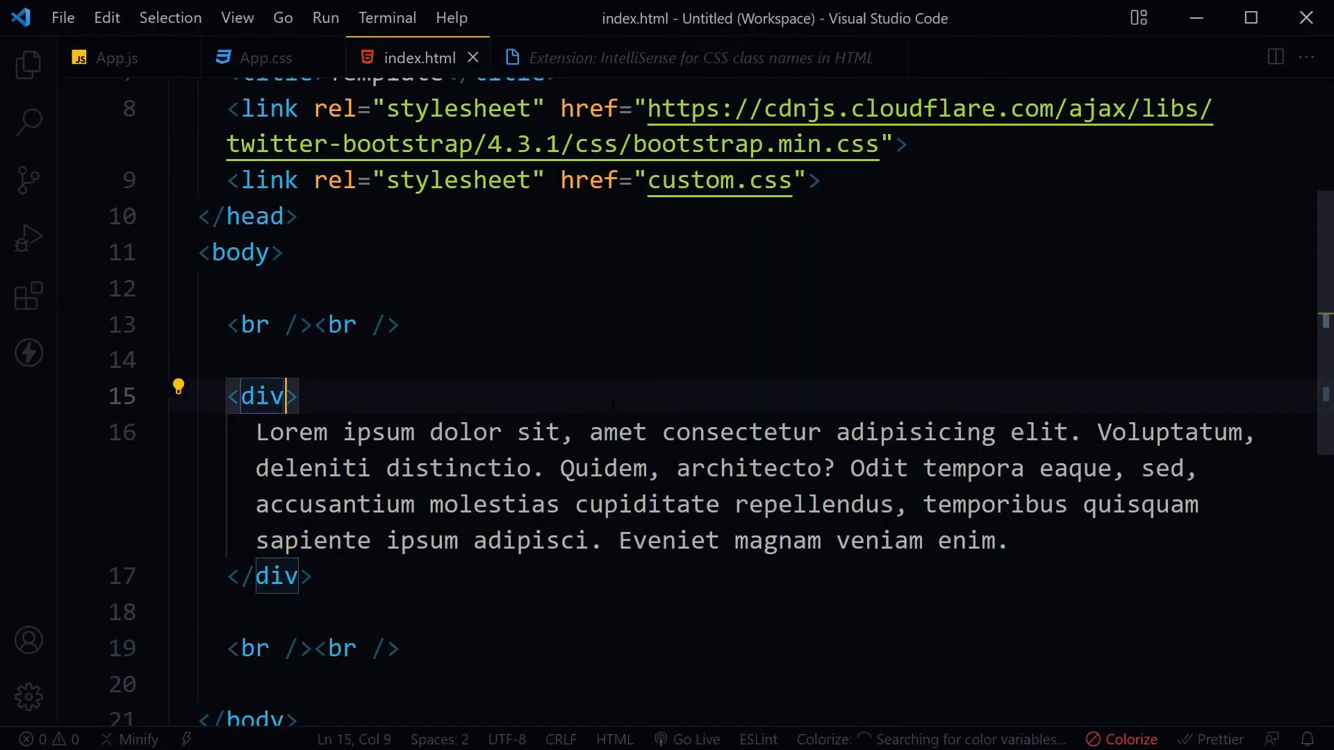
# Step: Set the div's class to container from the IntelliSense suggestions and start a new line inside it
pyautogui.write('class')
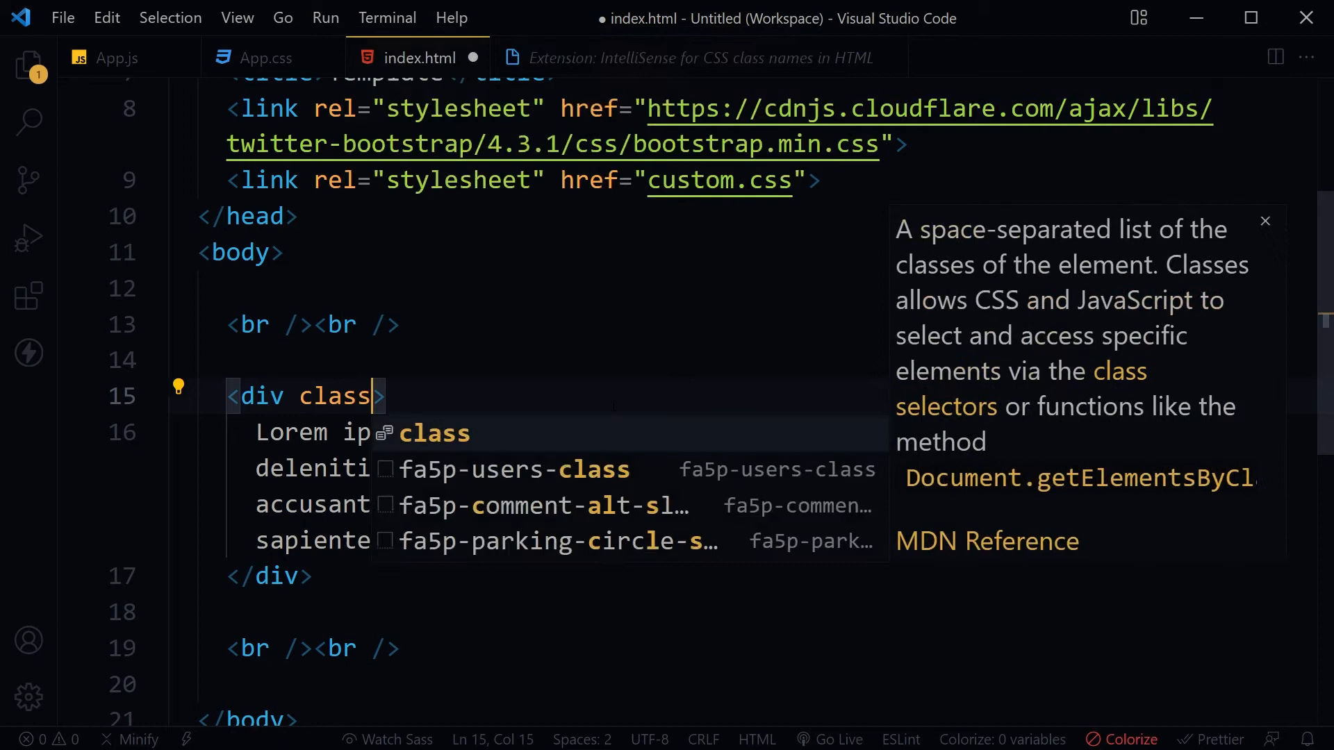
pyautogui.write('="')
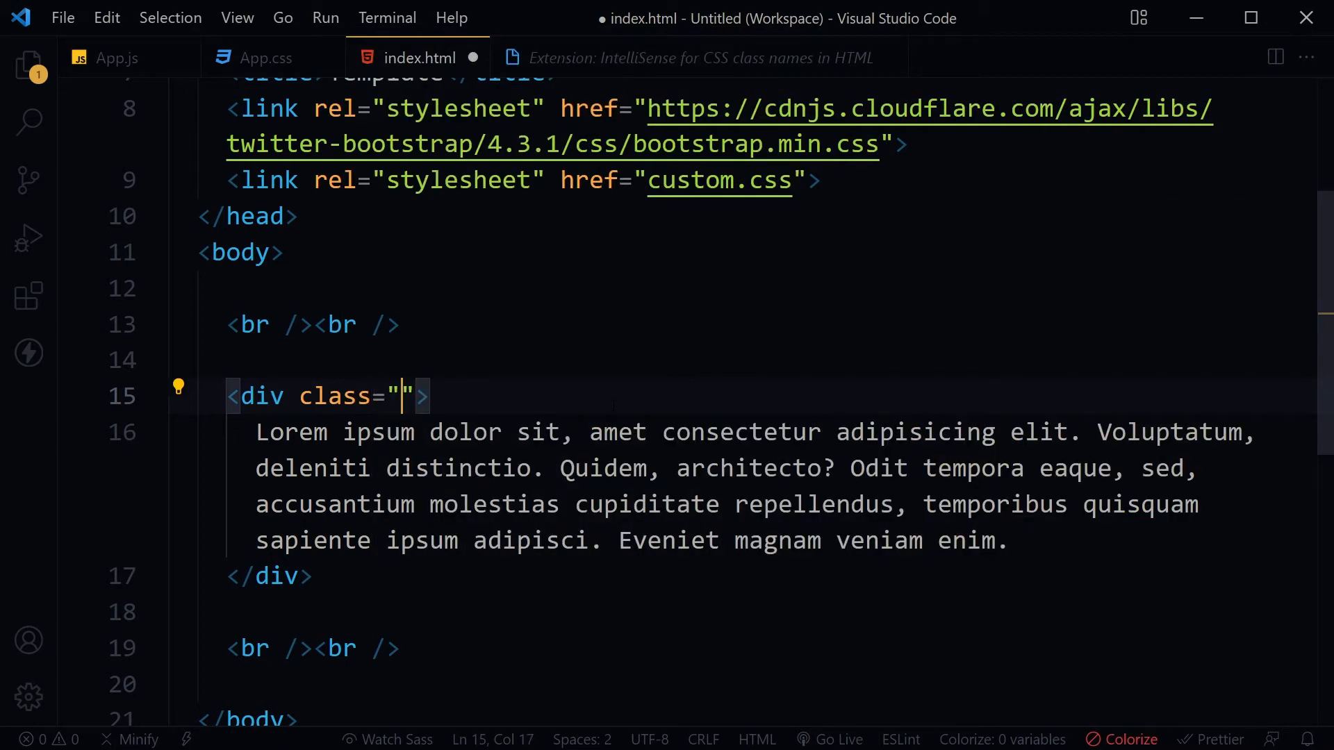
pyautogui.write('conta')
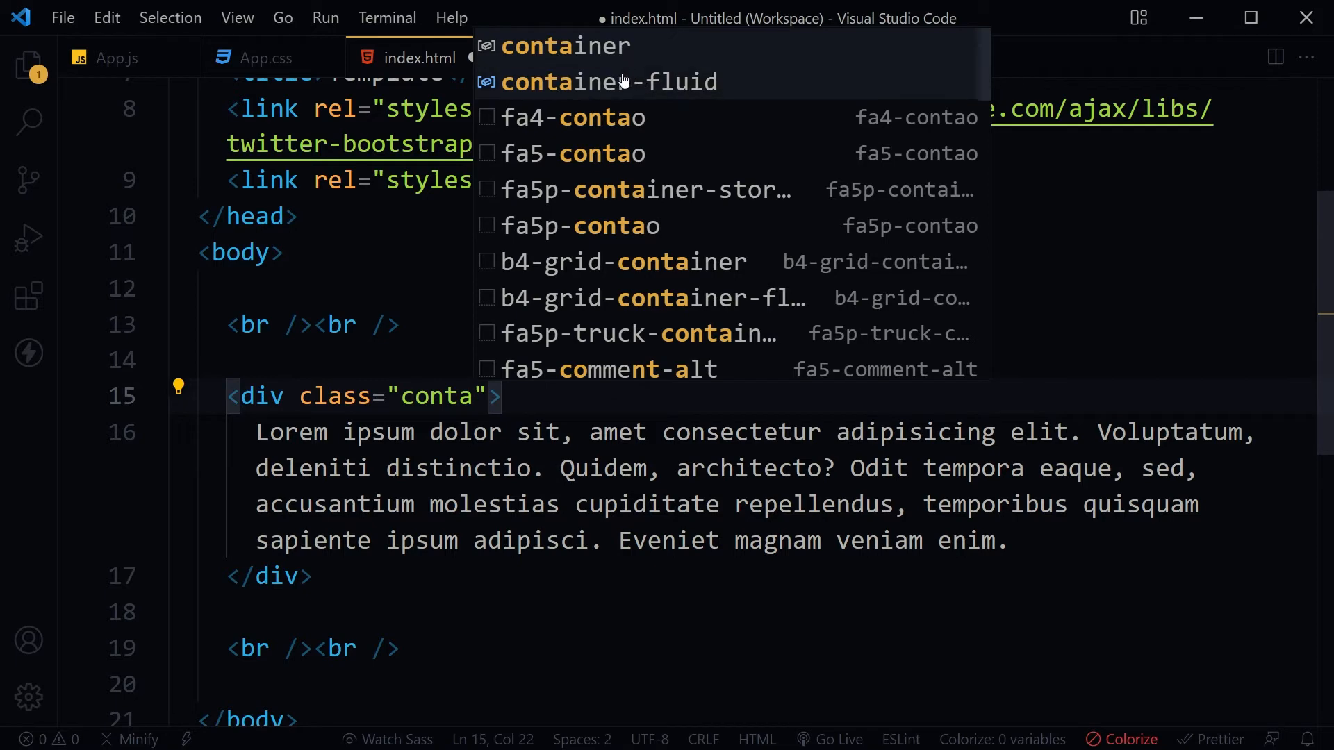
pyautogui.moveTo(710, 92)
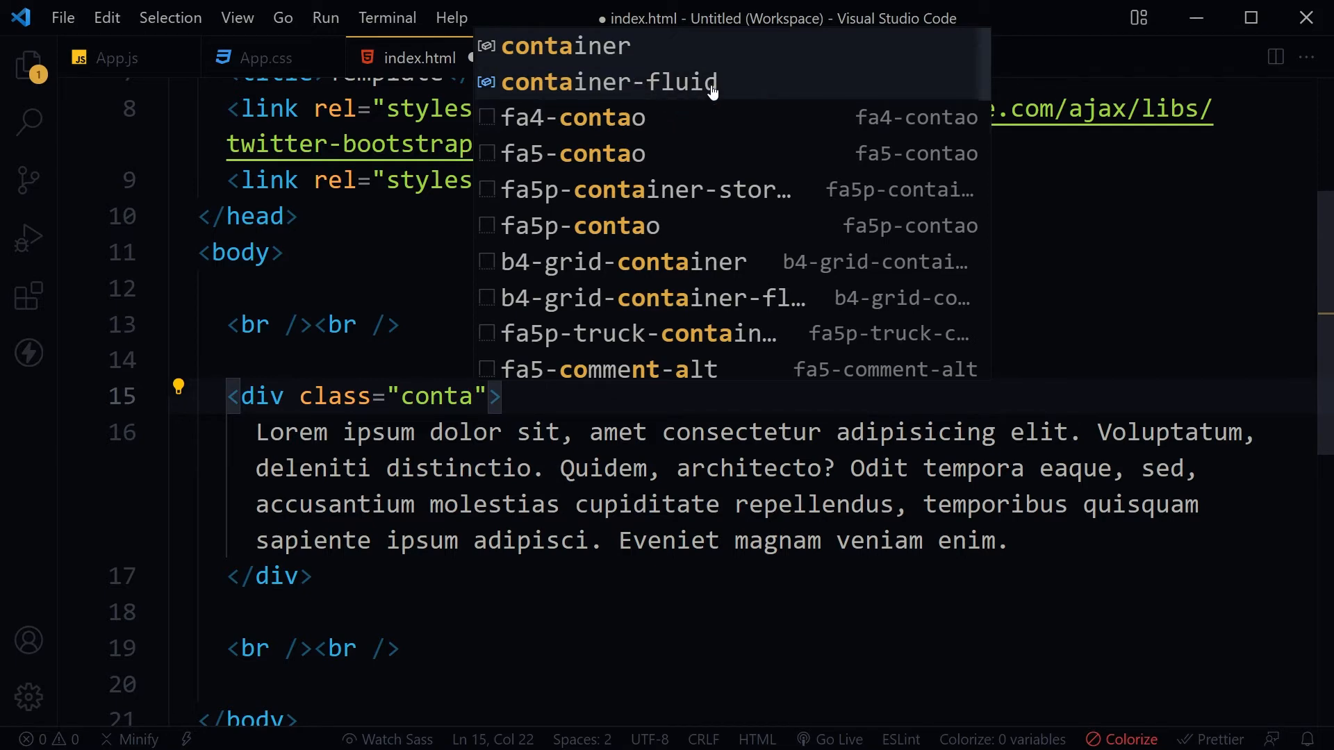
pyautogui.click(564, 46)
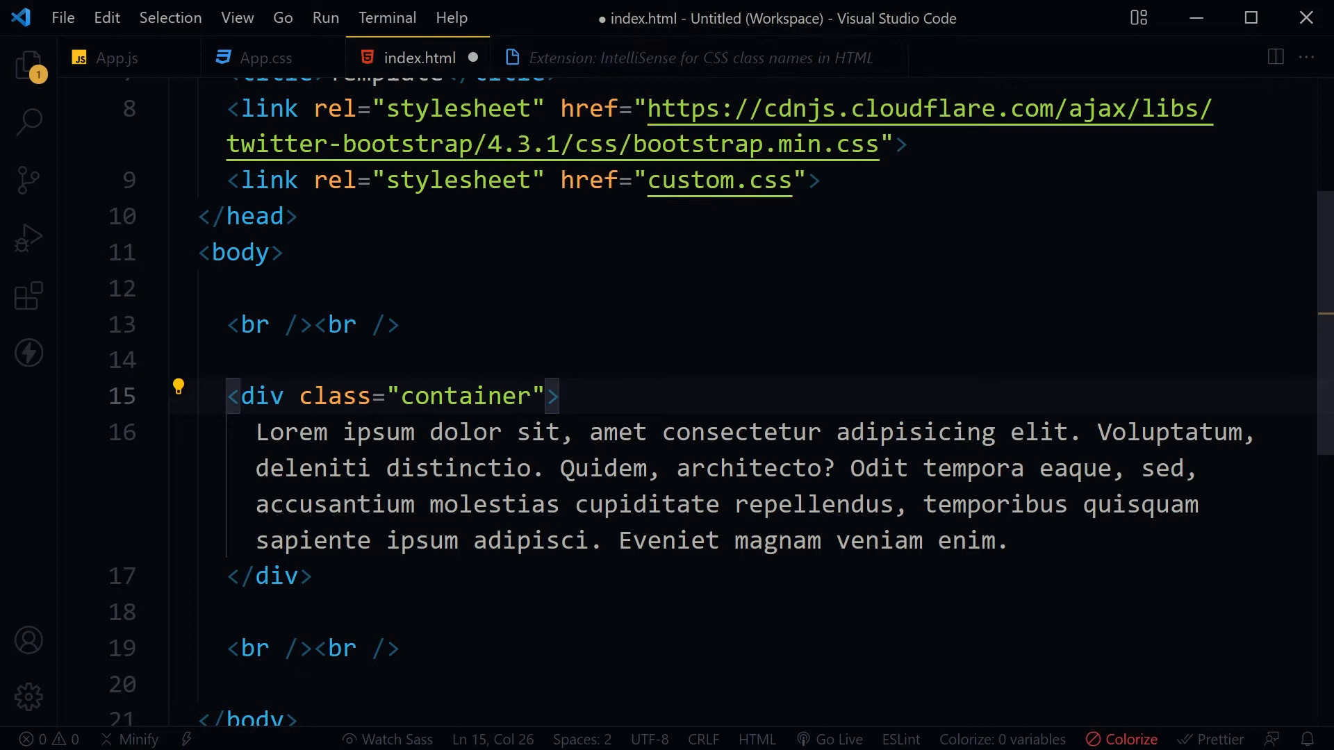
pyautogui.press('Enter')
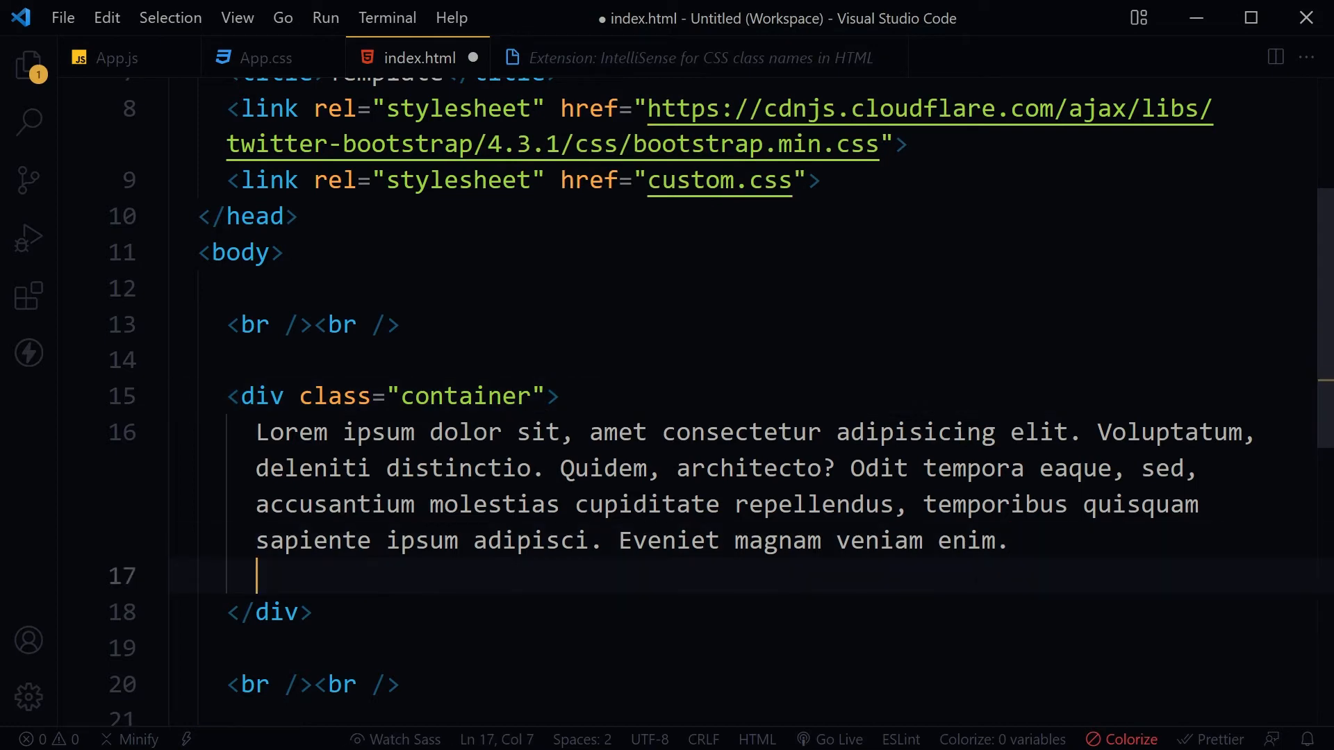
# Step: Add <button>BUTTON</button> inside the div with an empty class="" attribute
pyautogui.write('<button>BUTTON</button>')
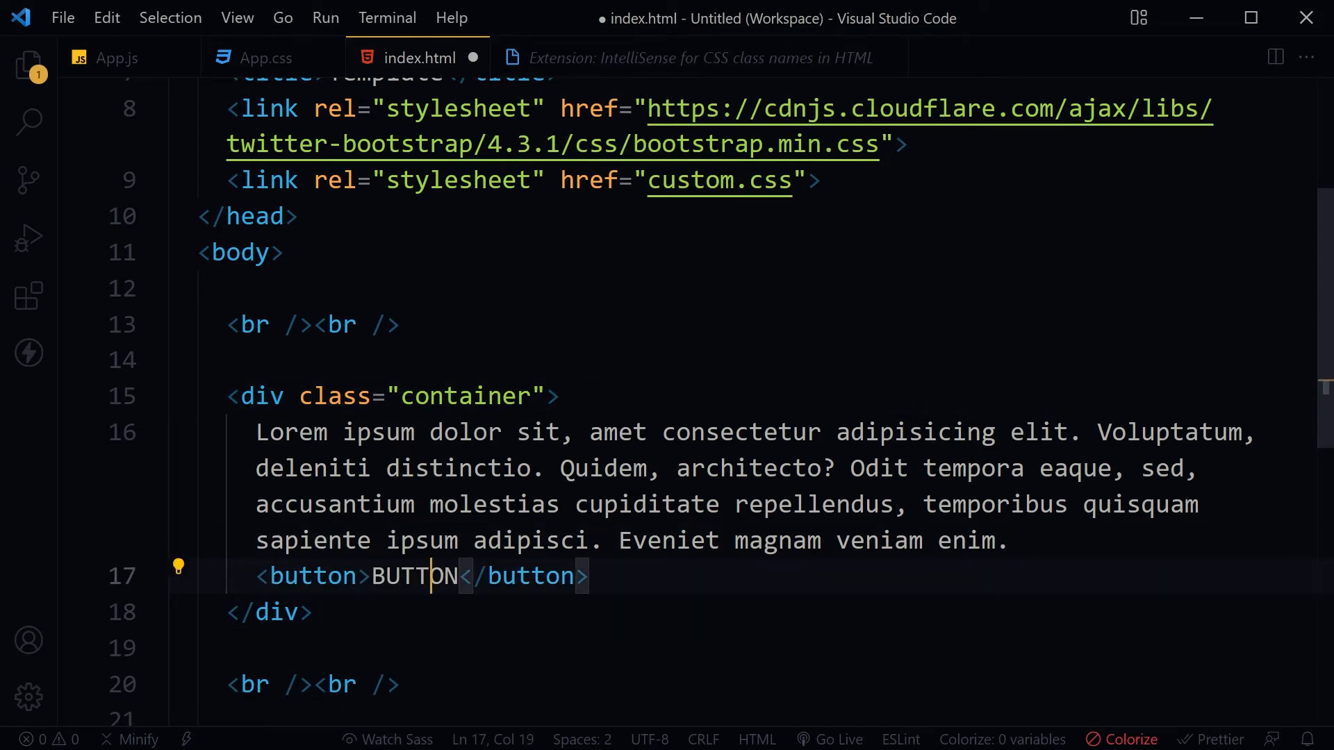
pyautogui.write('class=""')
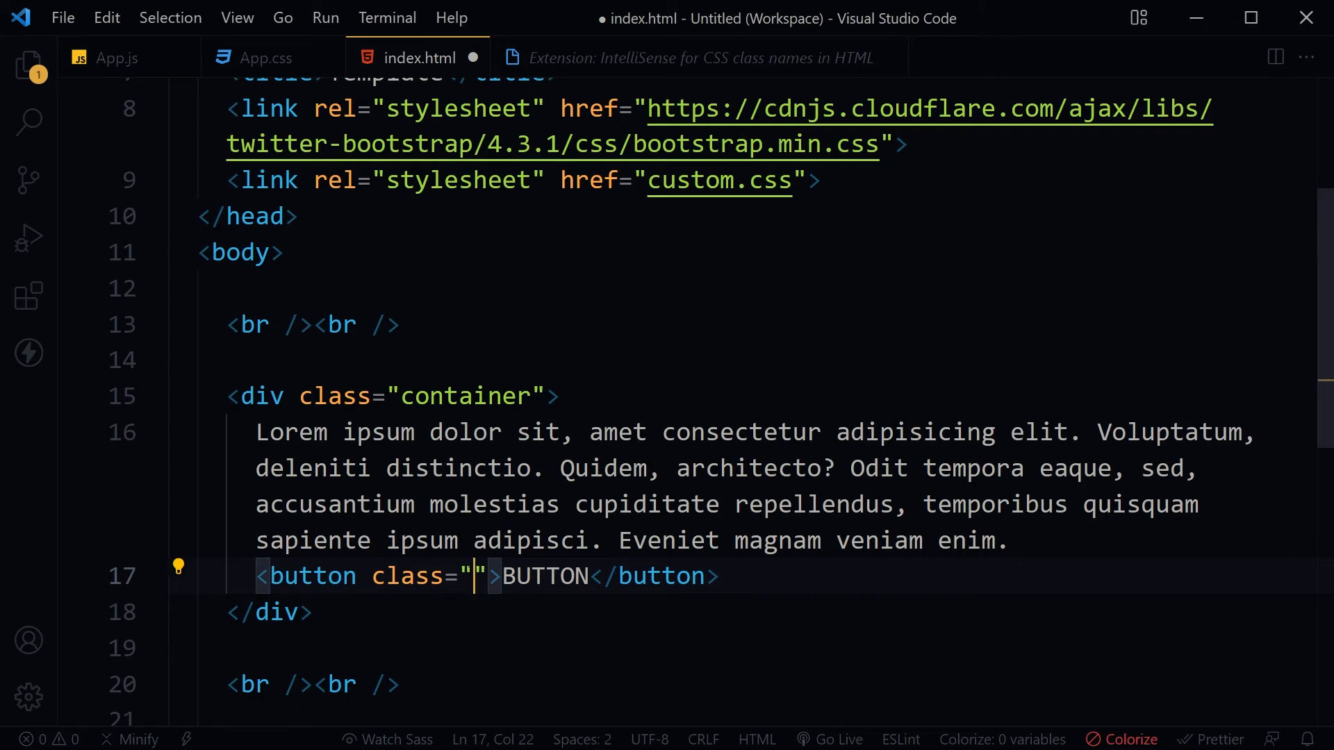
# Step: Fill the button's class with btn btn-block btn-info, picking btn-info from the suggestions
pyautogui.write('btn')
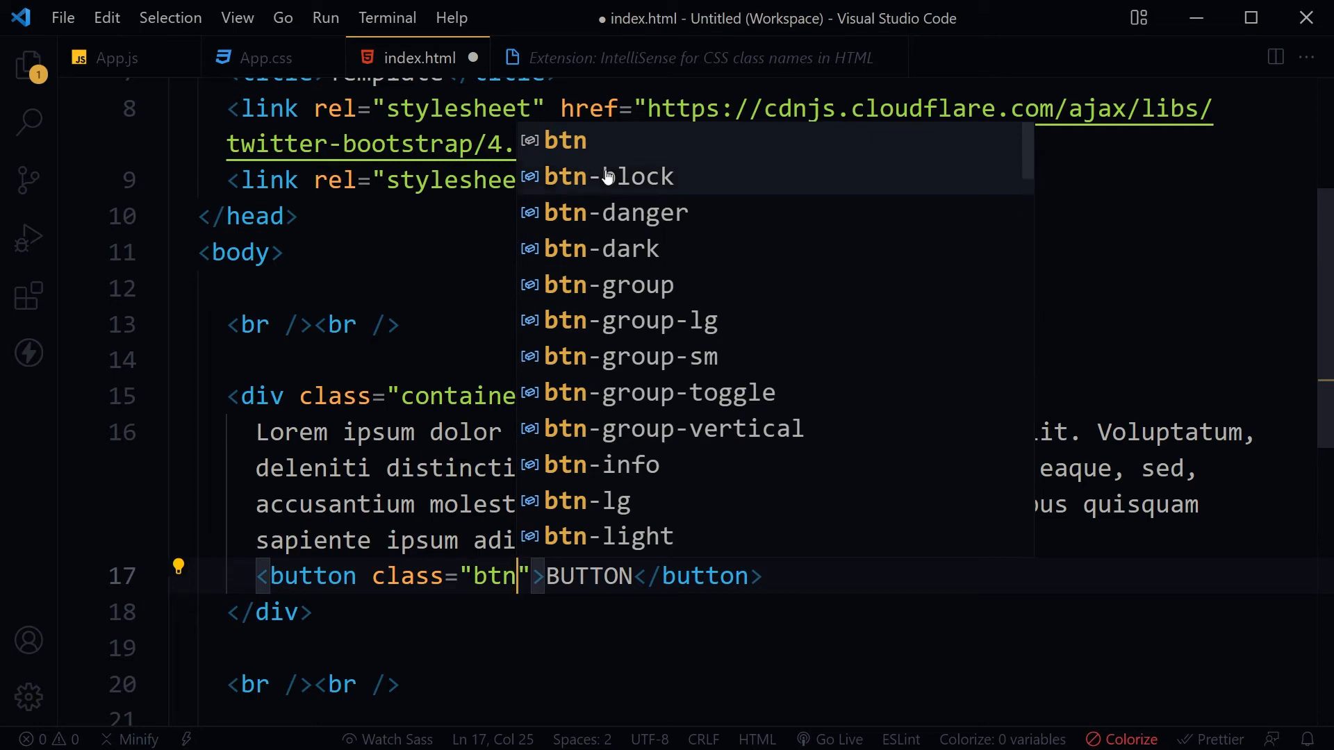
pyautogui.write('" "')
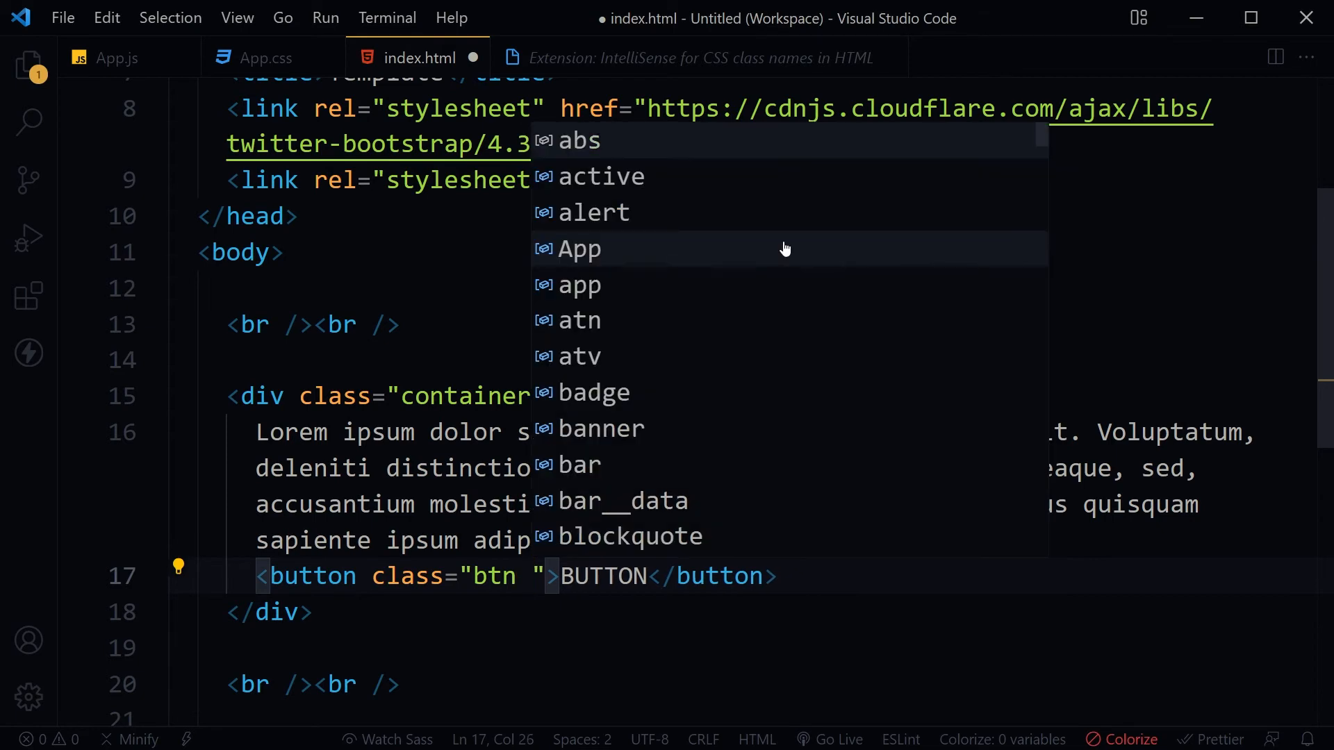
pyautogui.write('btn-block')
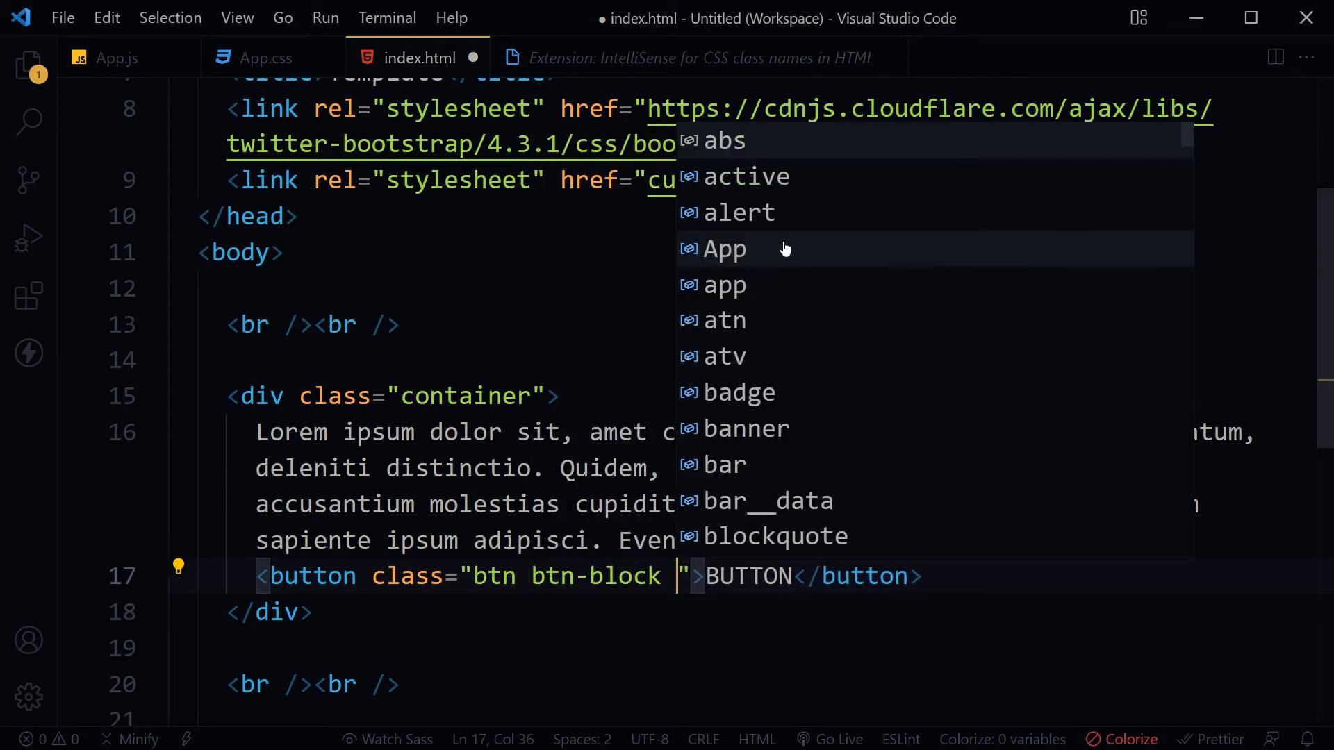
pyautogui.write('btn')
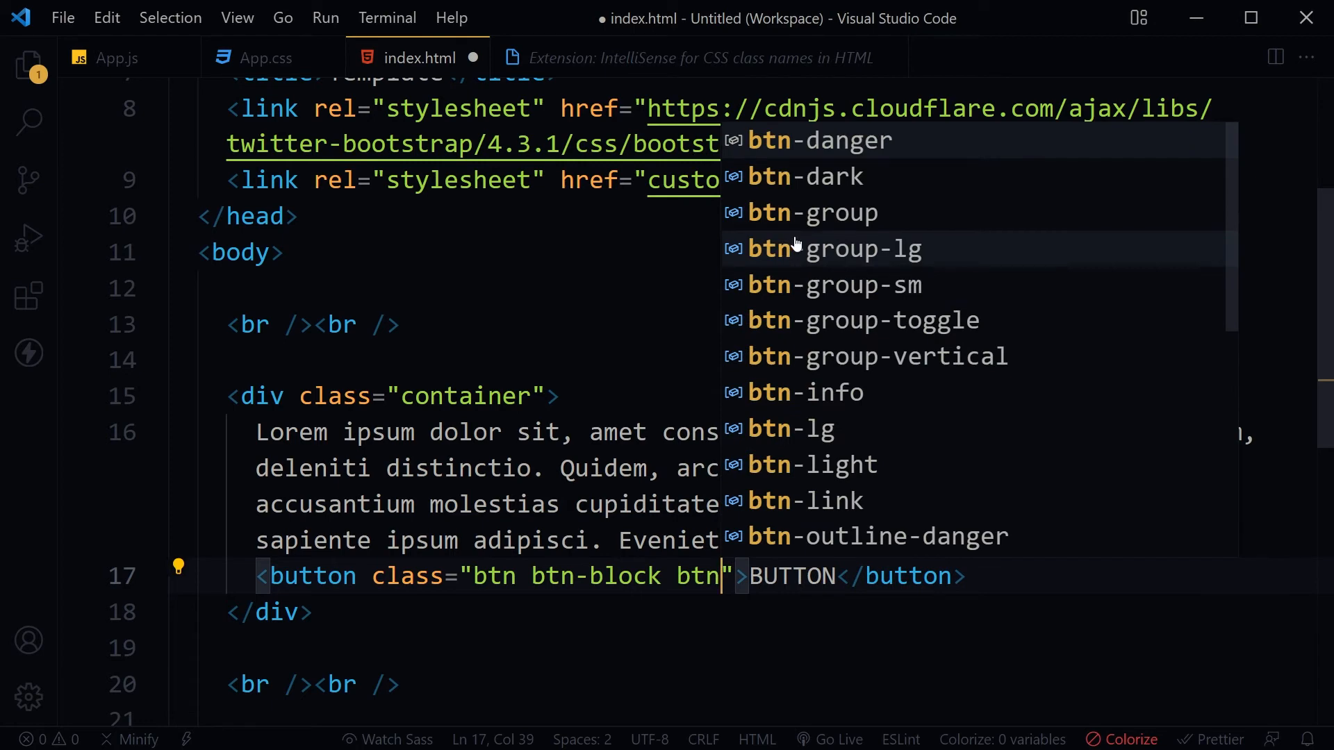
pyautogui.moveTo(840, 392)
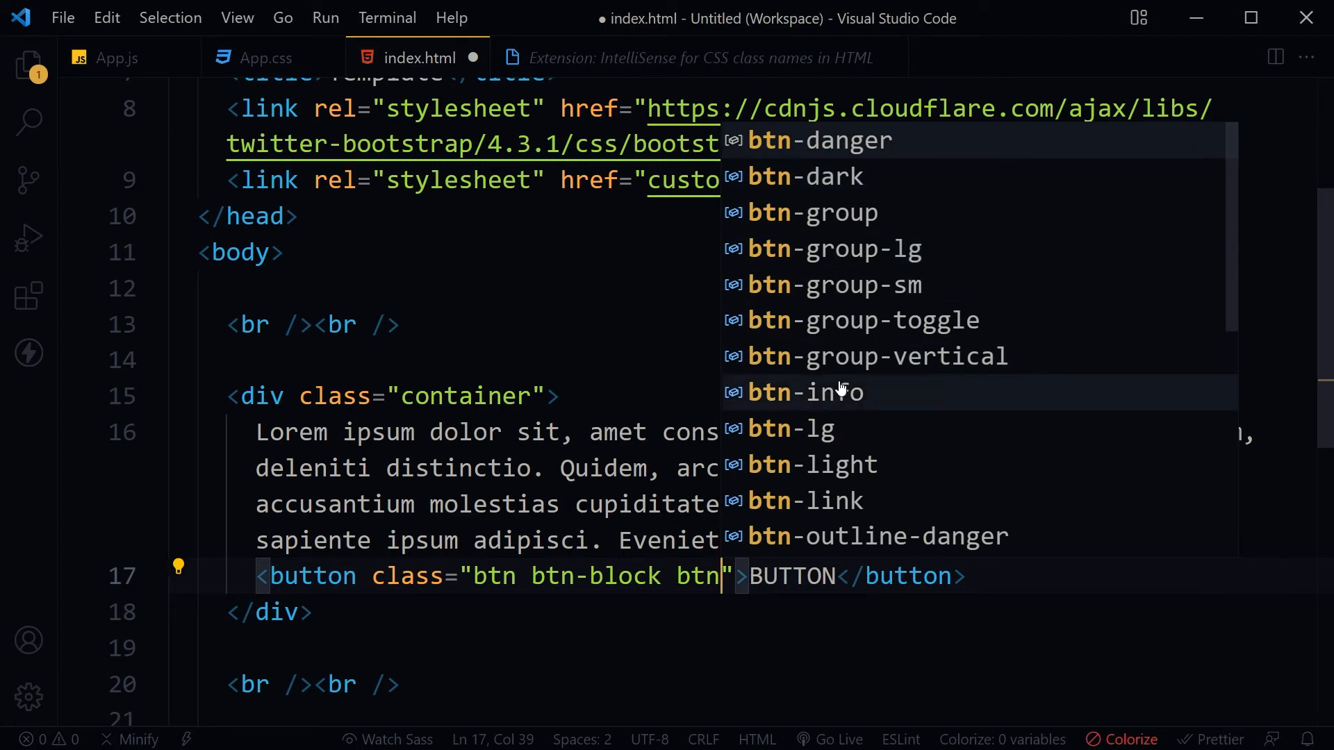
pyautogui.click(803, 392)
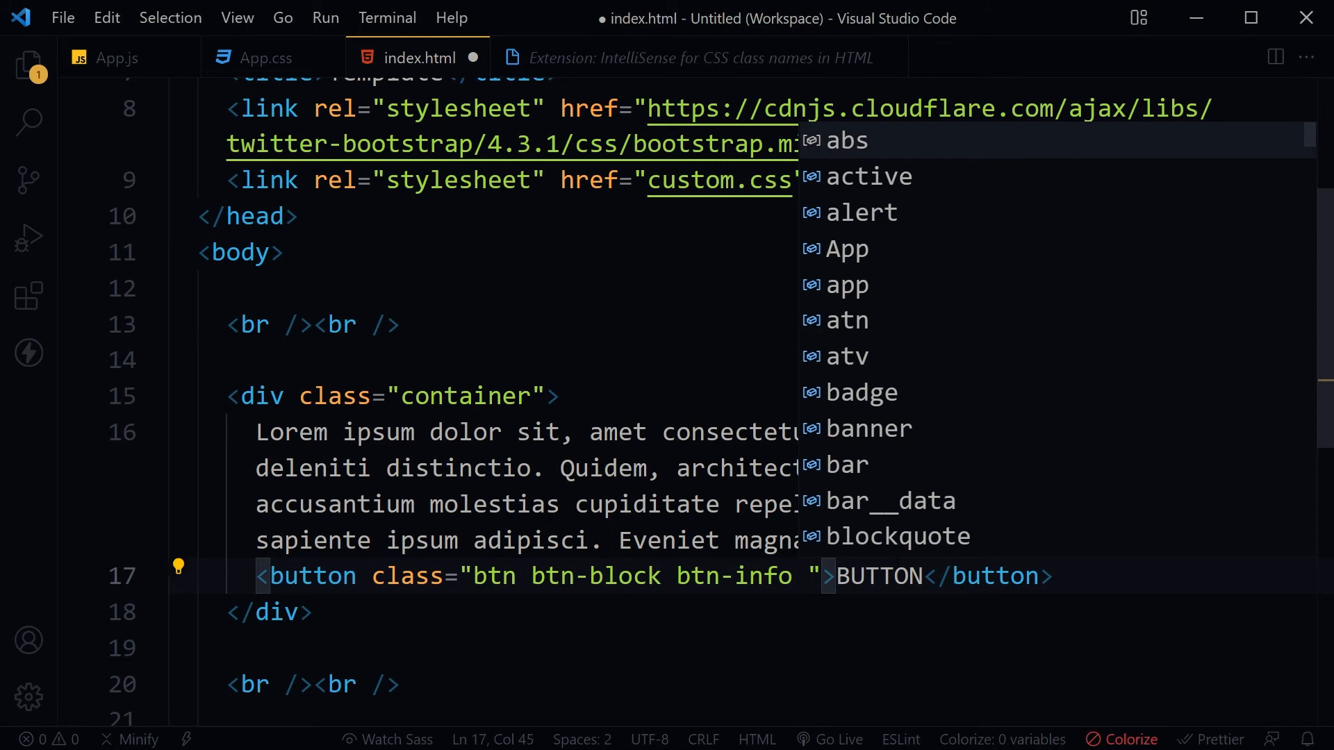
pyautogui.click(698, 57)
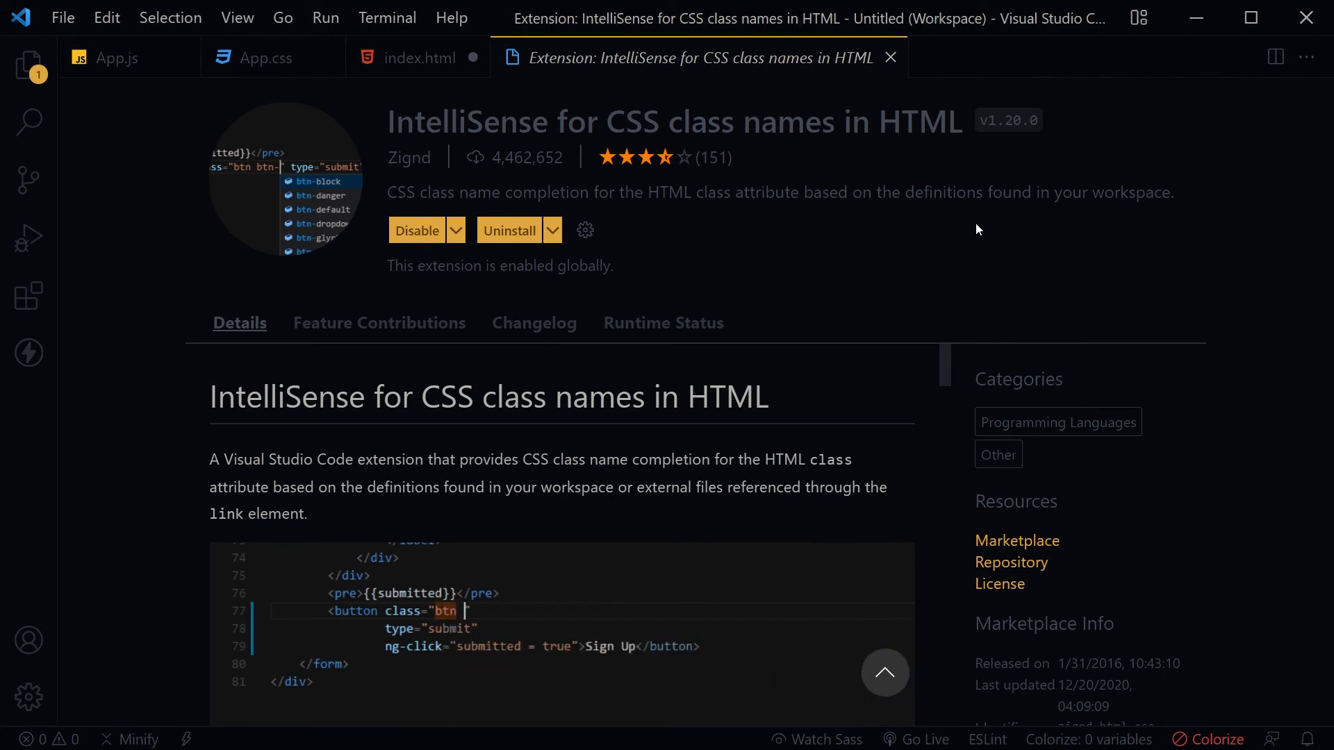
# Step: View the extension page's demo clip showing btn- class suggestions for a button
pyautogui.write('btn-primary')
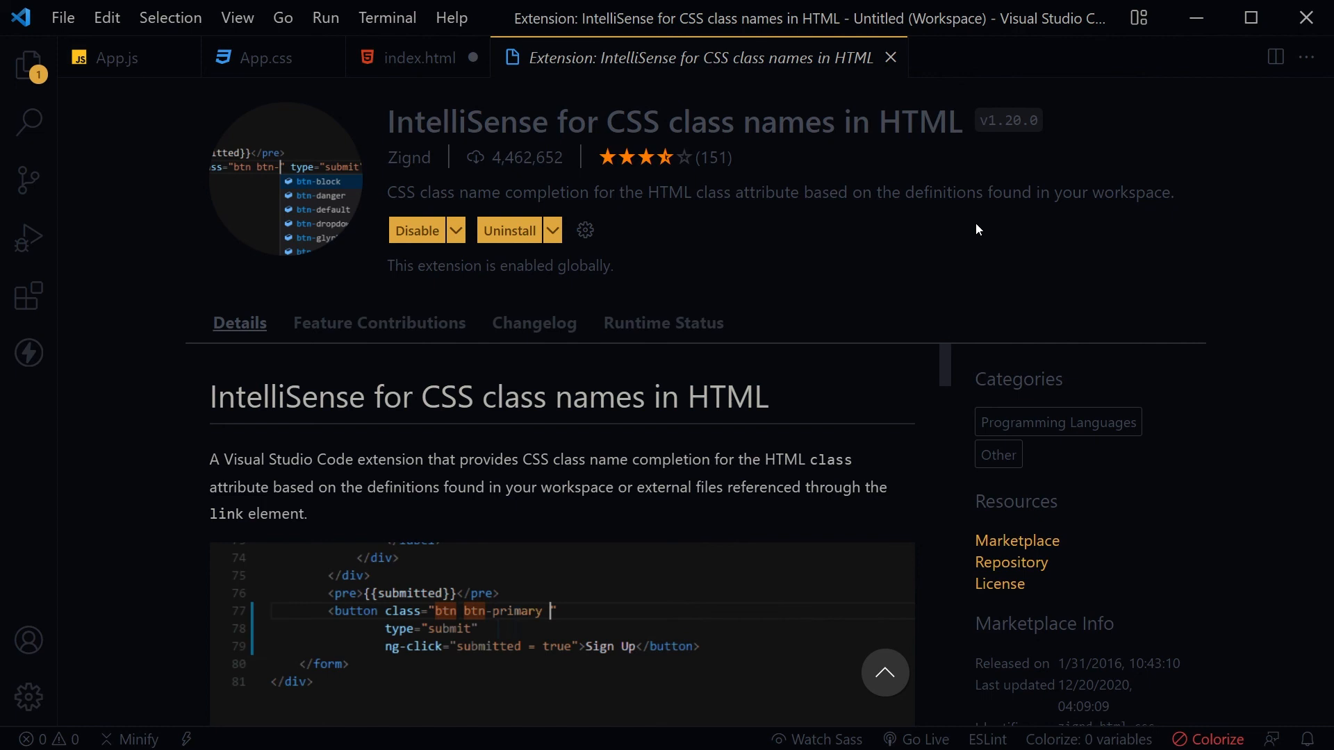
pyautogui.write('btn-')
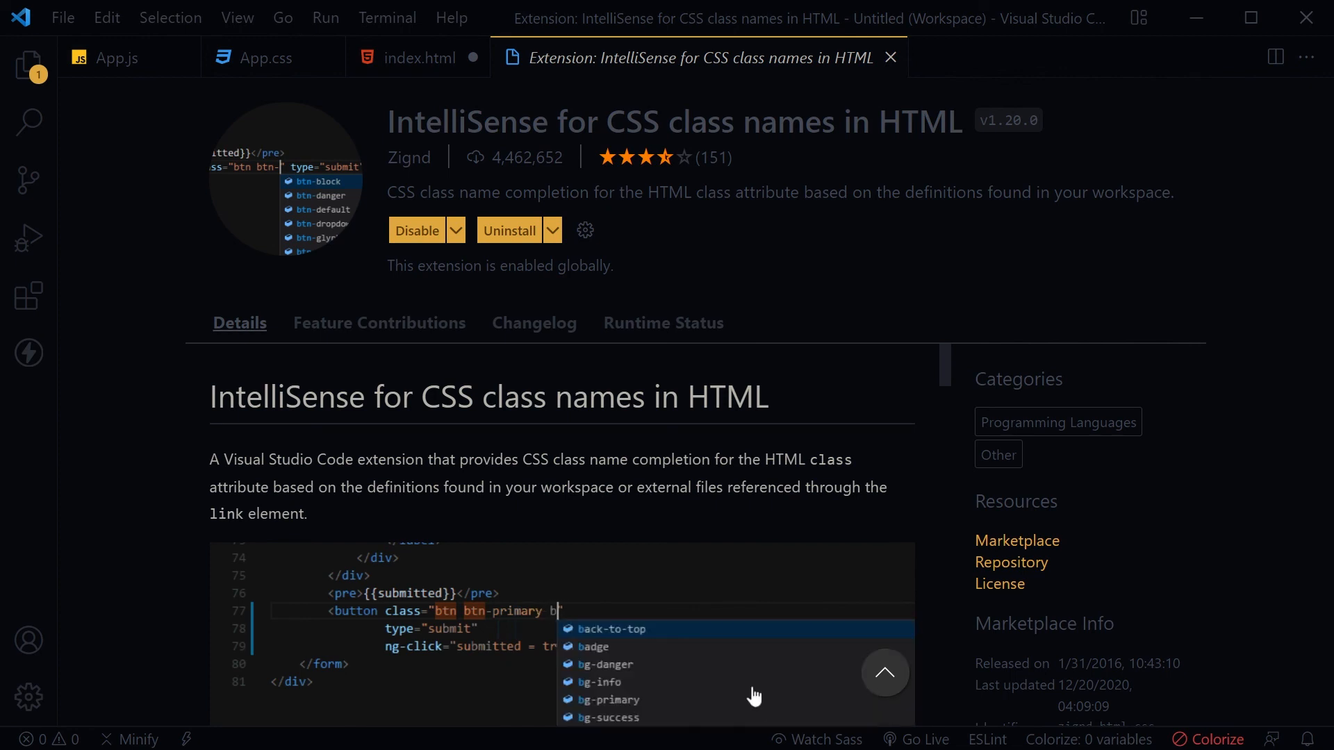
pyautogui.write('btn-')
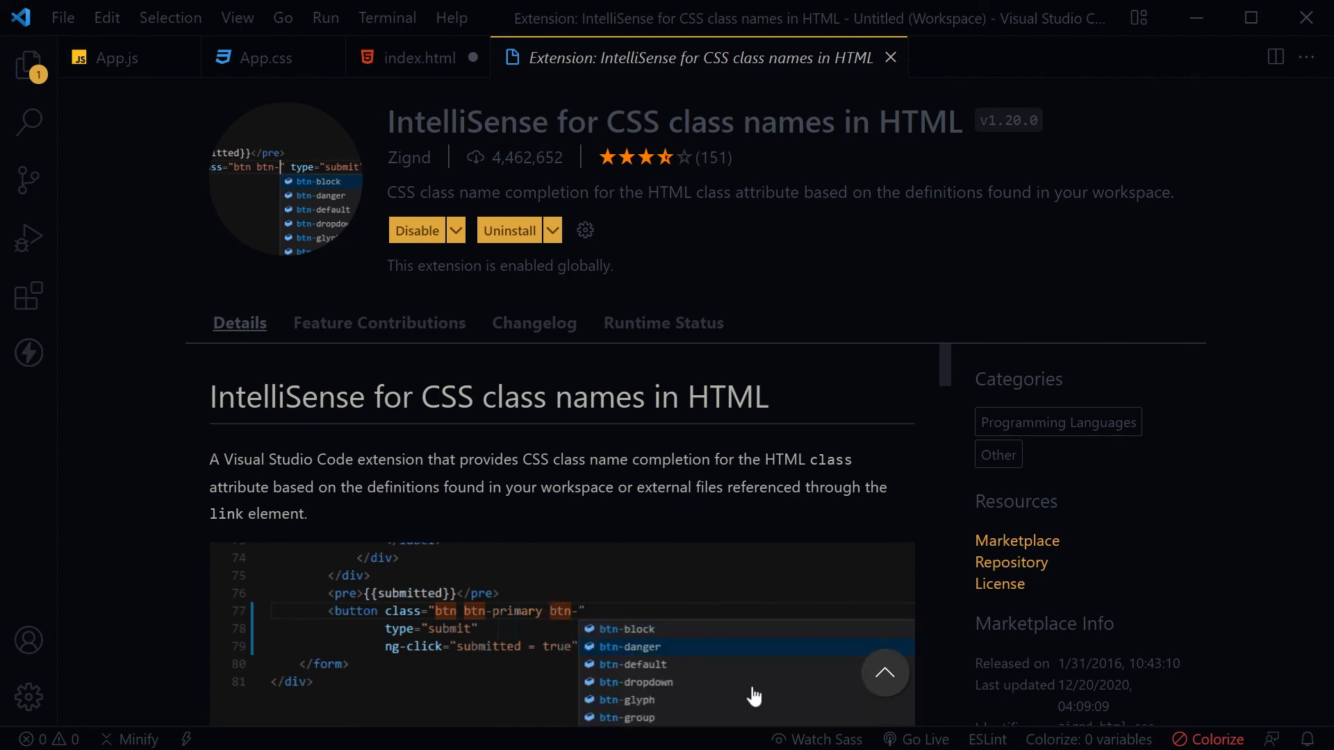